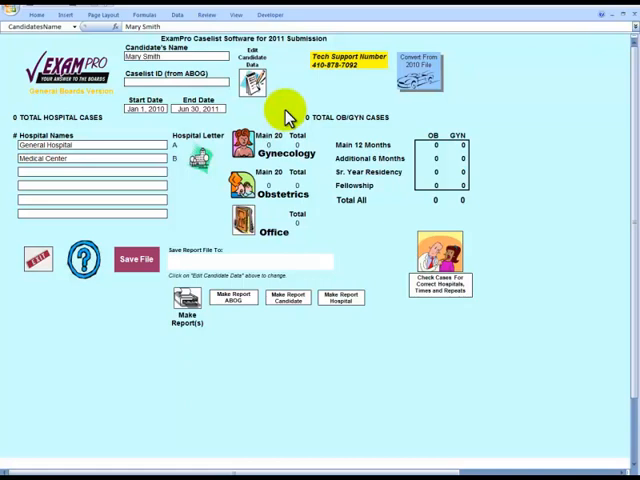
mouse_move(244, 148)
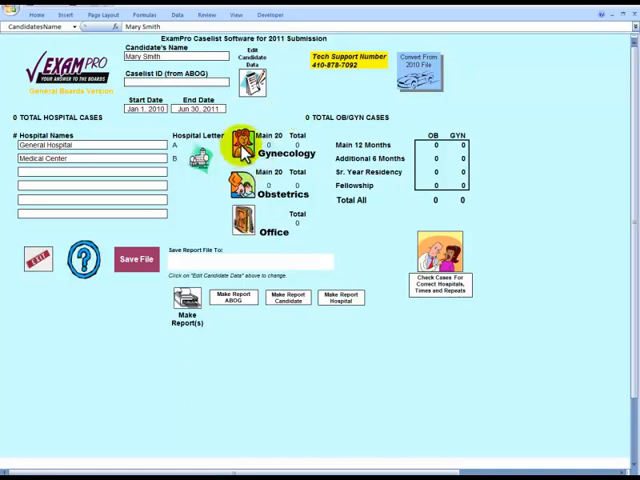
Show the gynecology case categories and their counts from the main screen
left_click(242, 140)
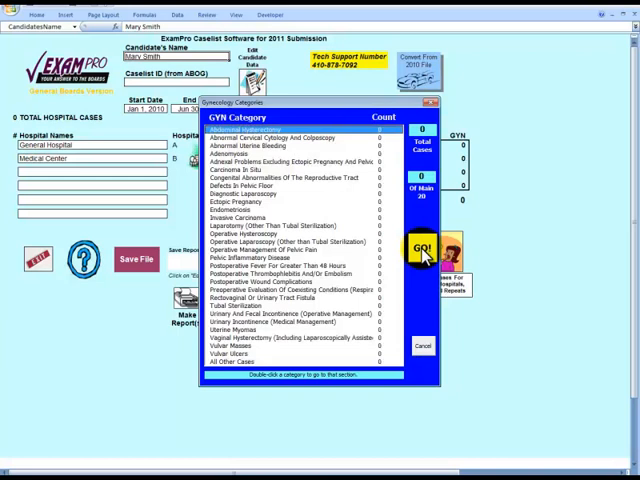
Go to the List of Gynecological Patients sheet from the GYN Category window
left_click(420, 246)
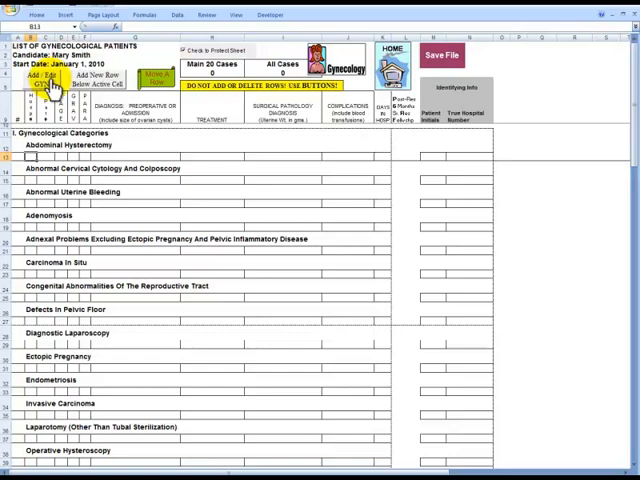
Add a new GYN case and enter patient ID 1234 with age and parity details
left_click(48, 78)
type("AB")
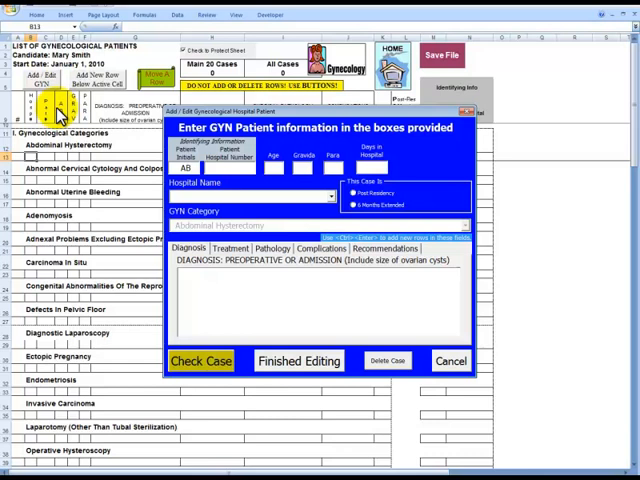
type("1")
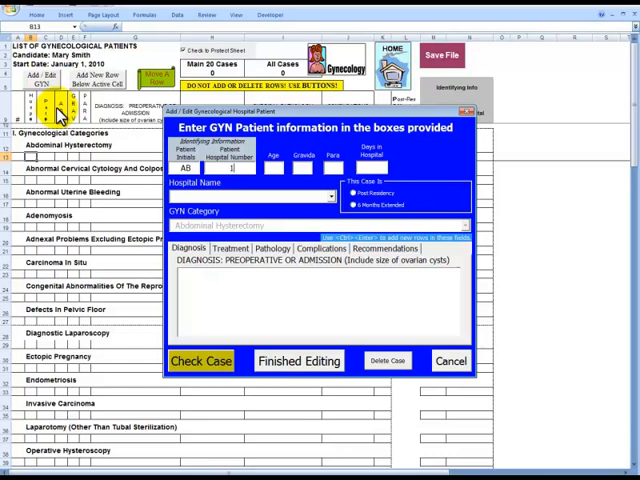
type("234")
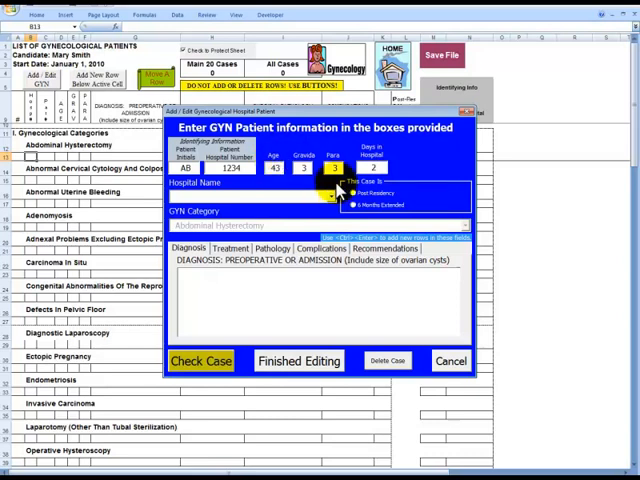
Choose General Hospital (starting 7/1/10) as the case's hospital
left_click(336, 196)
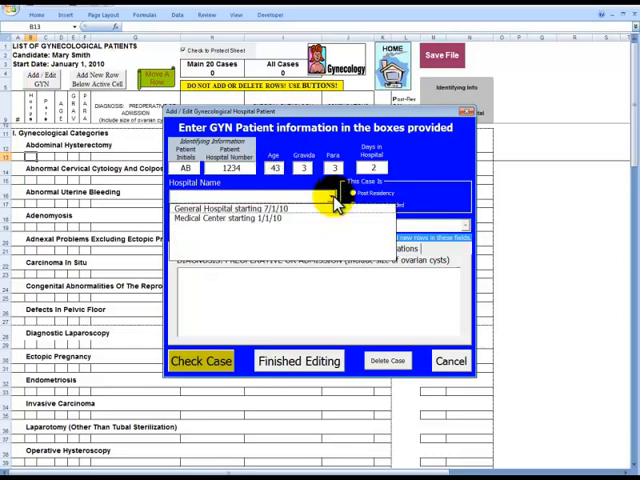
left_click(250, 208)
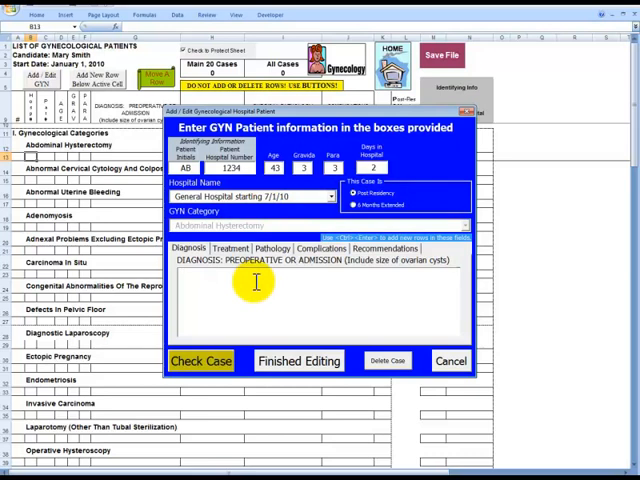
Enter Menorrhagia and Dysmenorrhea as the first two diagnosis lines
type("Menorr")
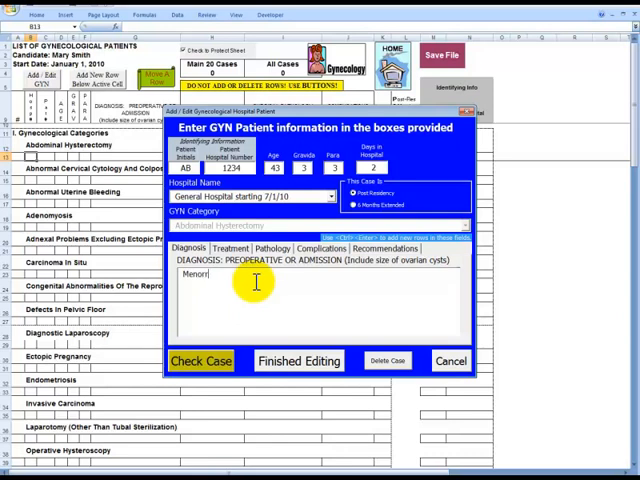
type("ag")
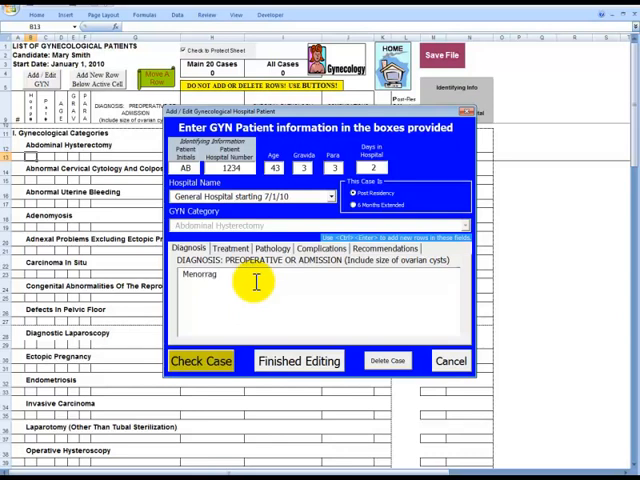
type("ia")
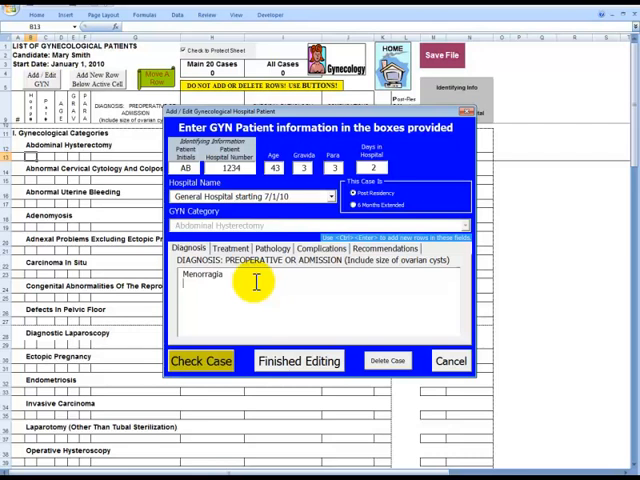
type("D")
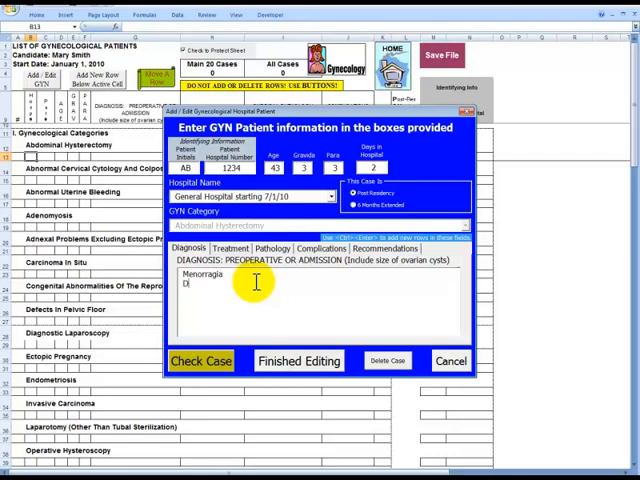
type("ysme")
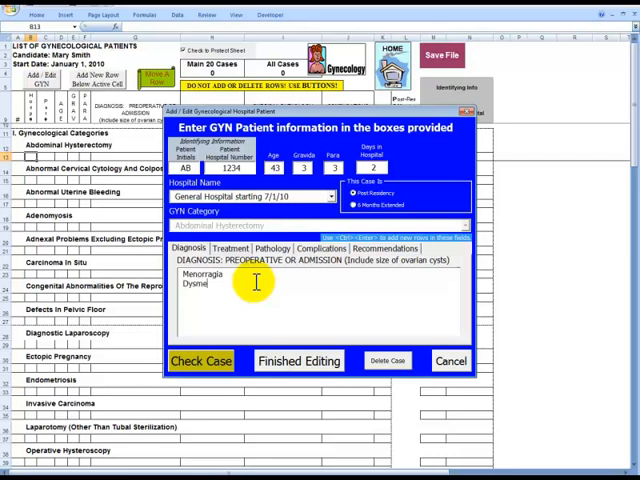
type("no")
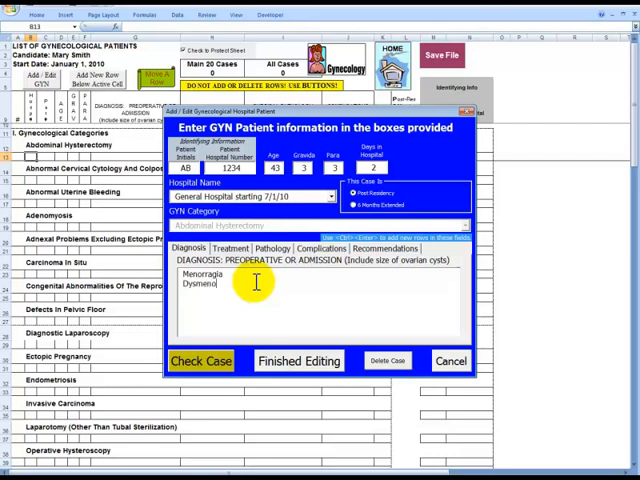
type("rrhea")
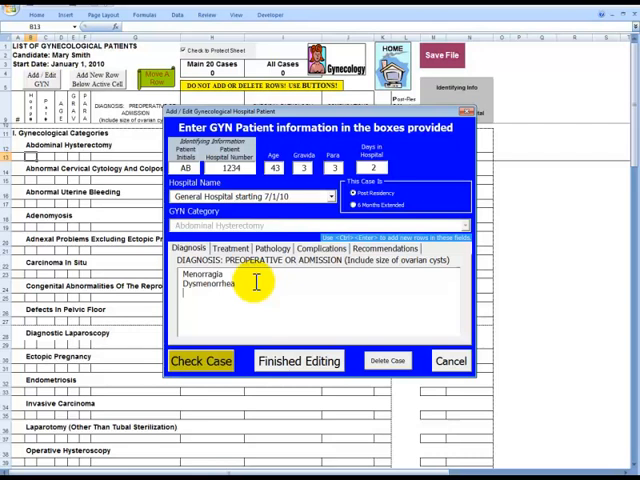
Add Previous C/S x 2 as the third diagnosis line
type("Pre")
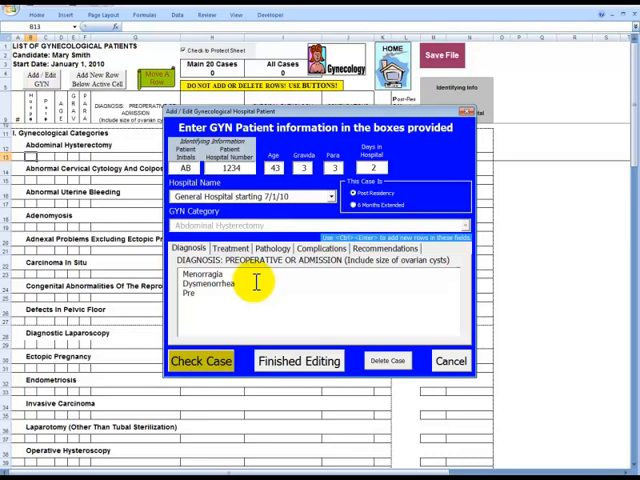
type("v")
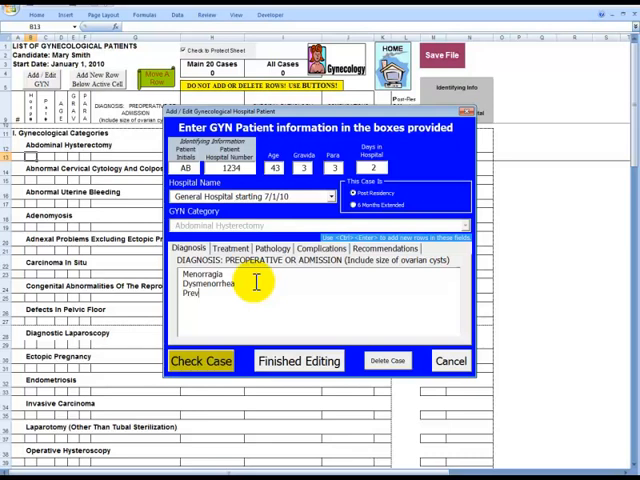
type("ious")
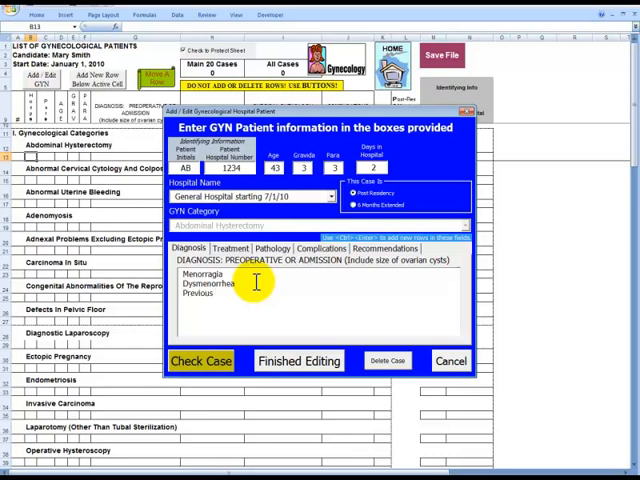
type("CD x")
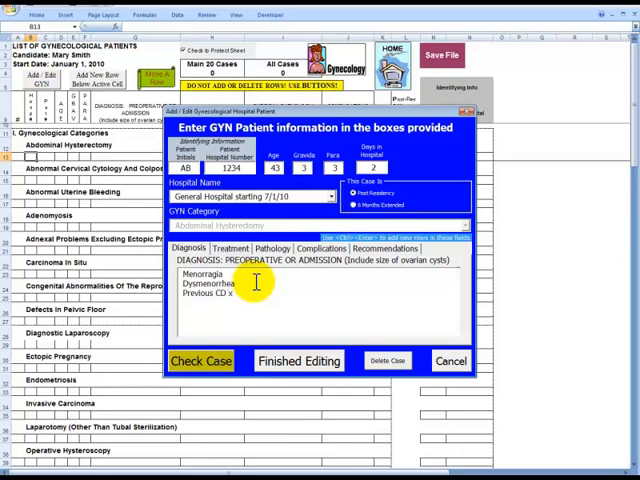
type("2")
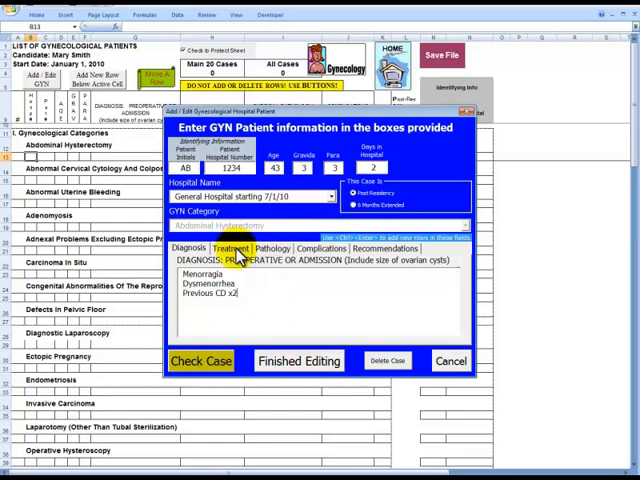
Enter OCP and TAH on separate lines as the treatment
left_click(240, 248)
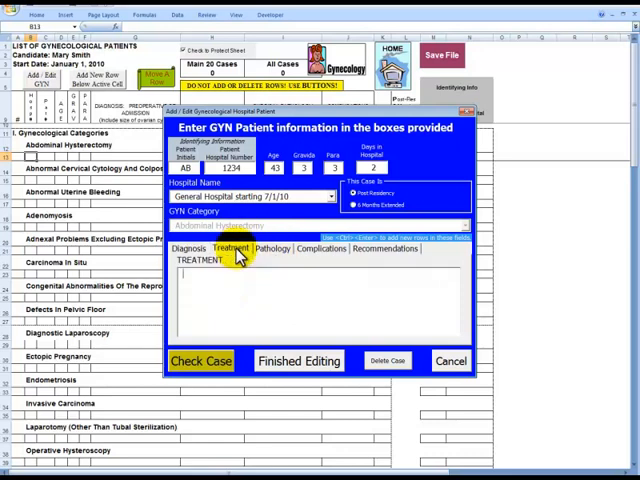
type("O")
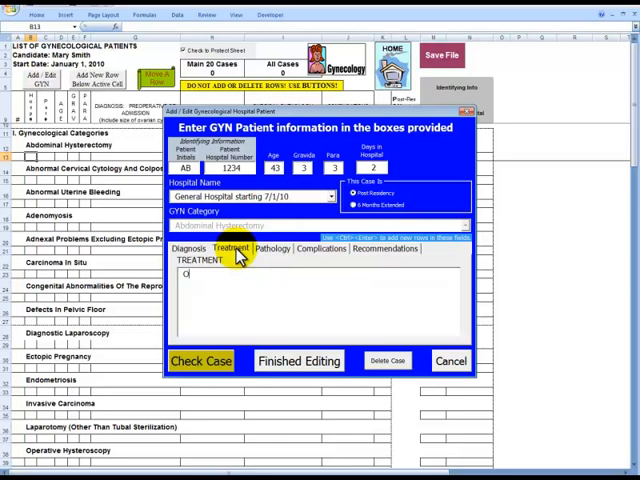
type("CP")
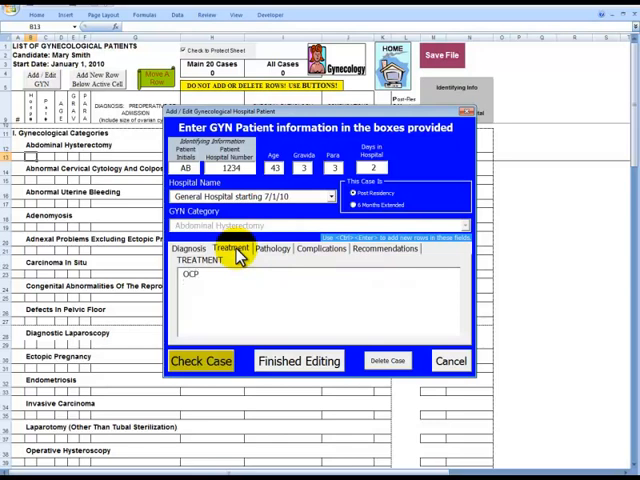
type("T")
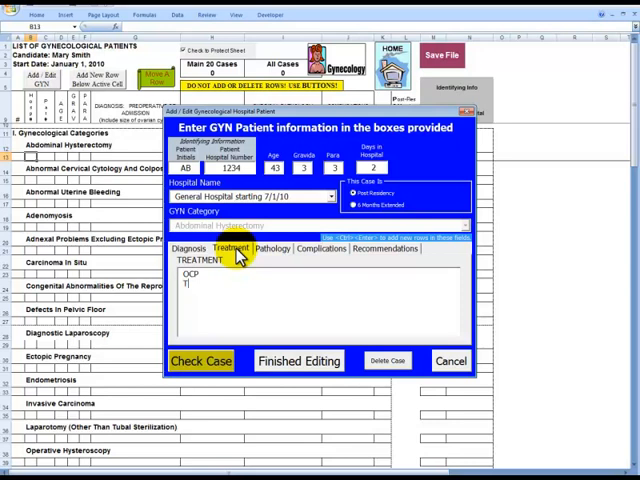
type("TAH")
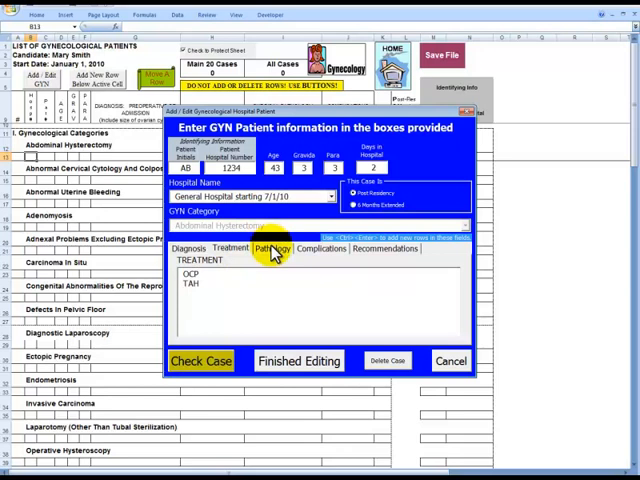
Enter benign cervix and endometrium as the first surgical pathology findings
left_click(272, 248)
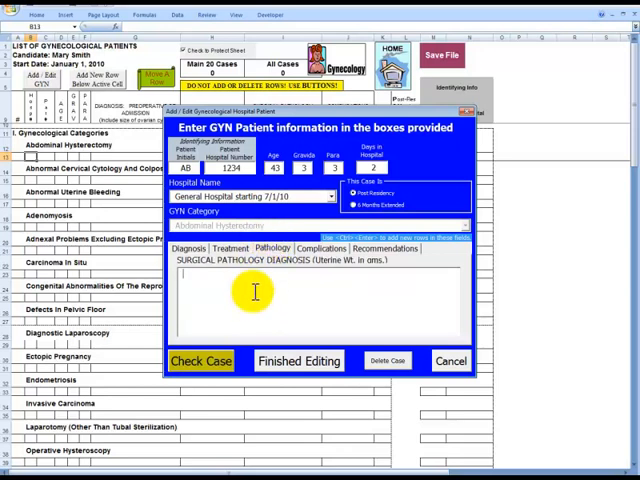
type("B")
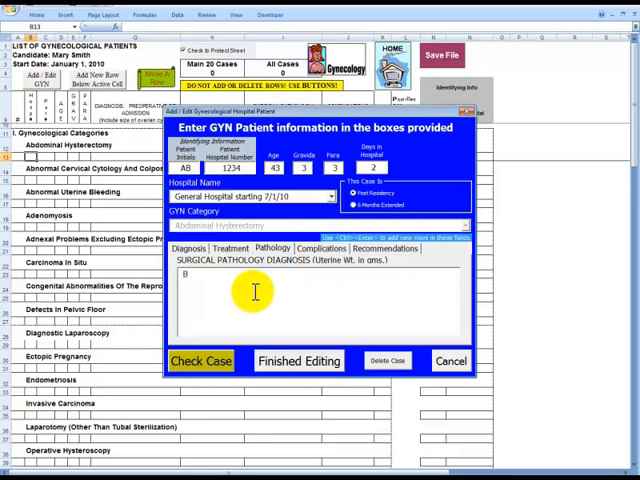
type("enign")
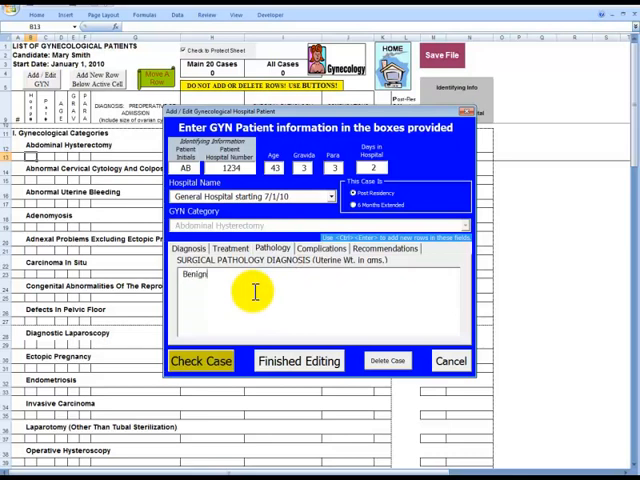
type("cervix")
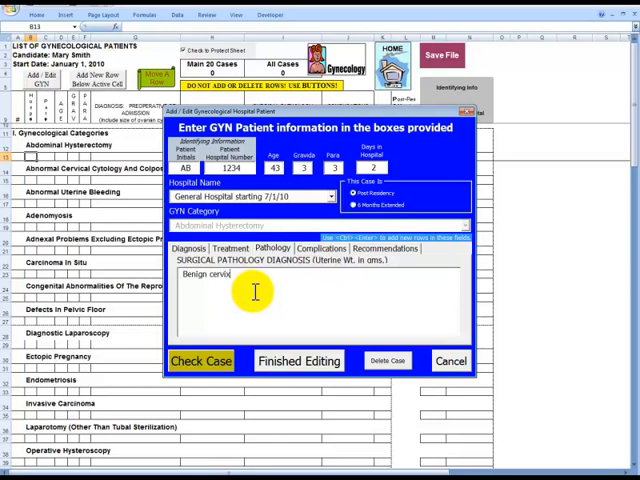
type("and")
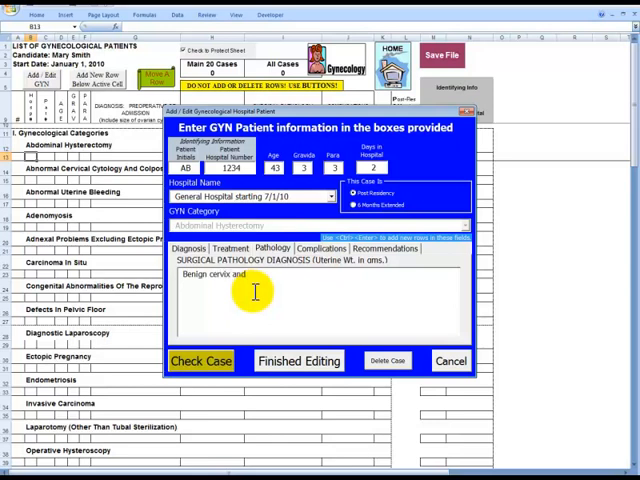
type("endom")
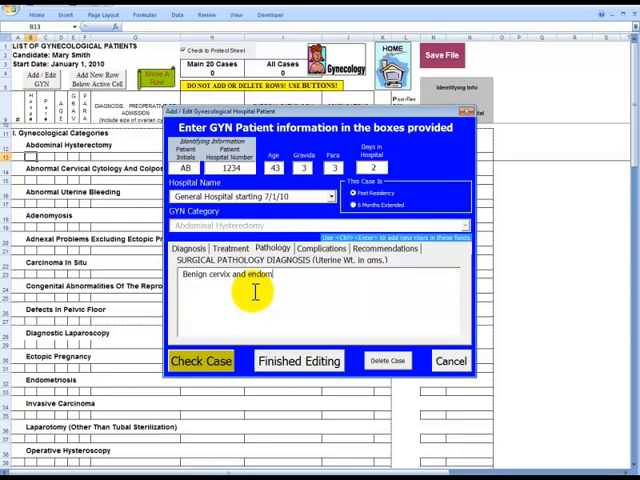
type("etr")
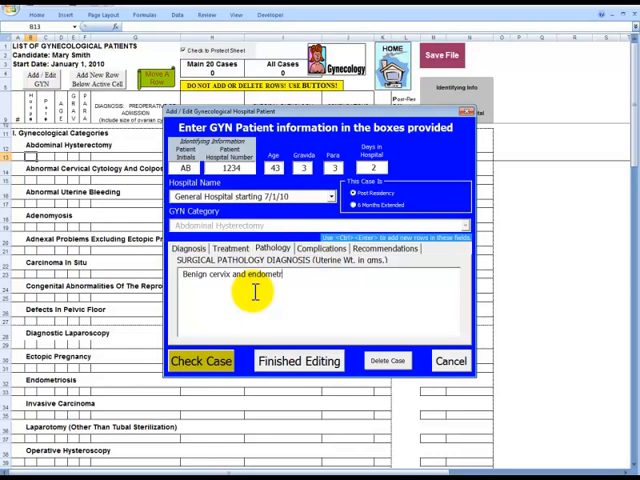
type("ium")
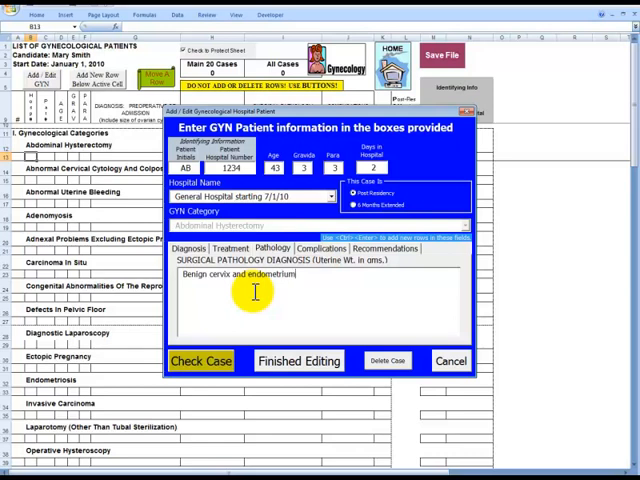
type(",")
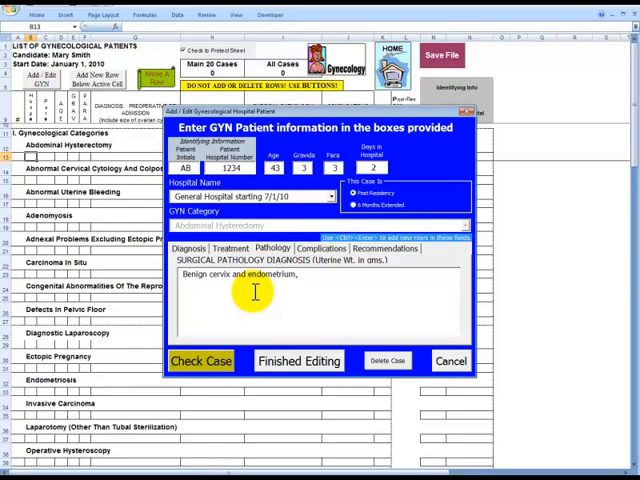
Add adenomyosis and Leiomyomata, weight 180 grams to the pathology diagnosis
type(",")
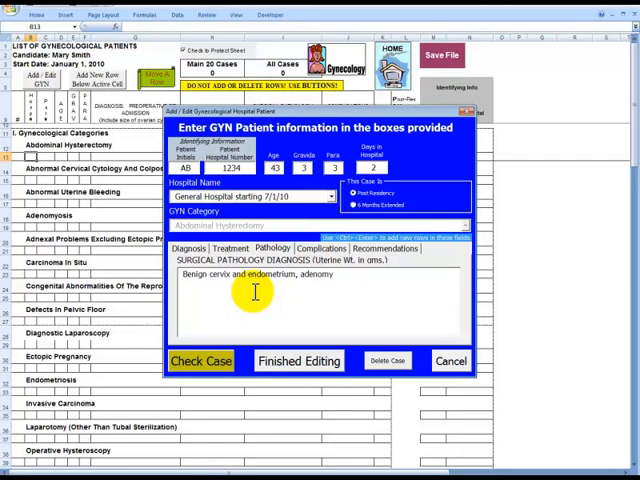
type("osis")
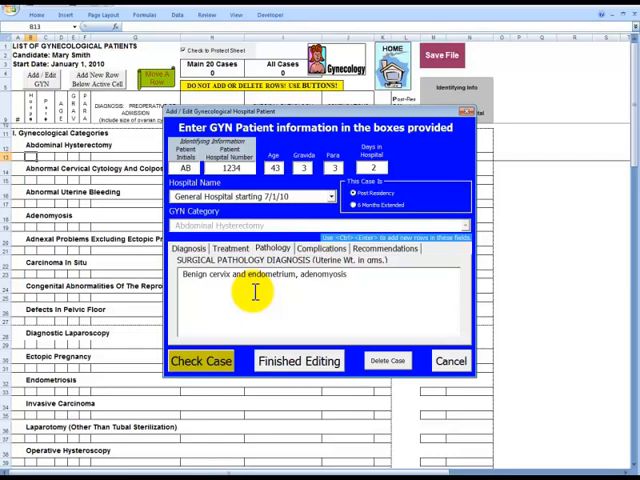
type("ans")
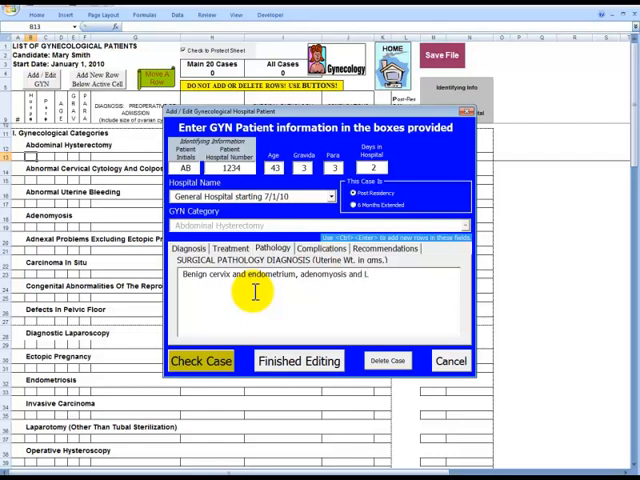
type("Leiomyo")
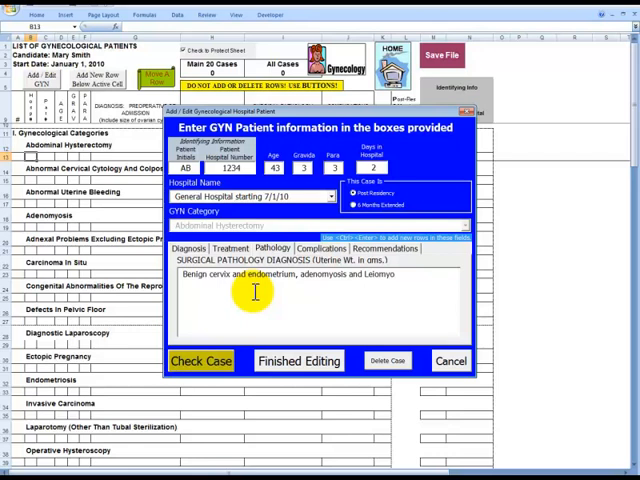
type("mata")
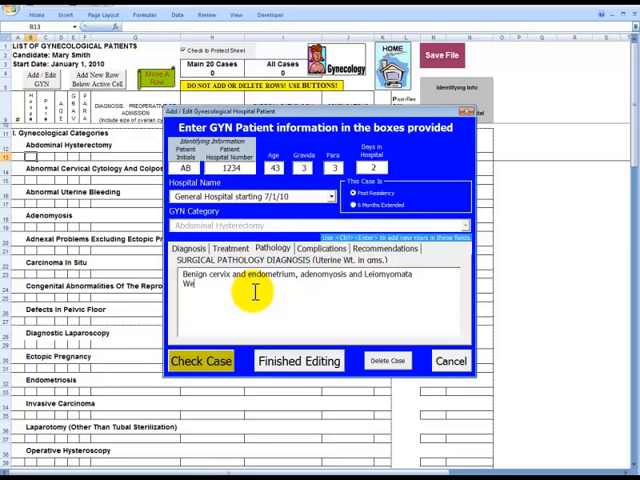
type("ight")
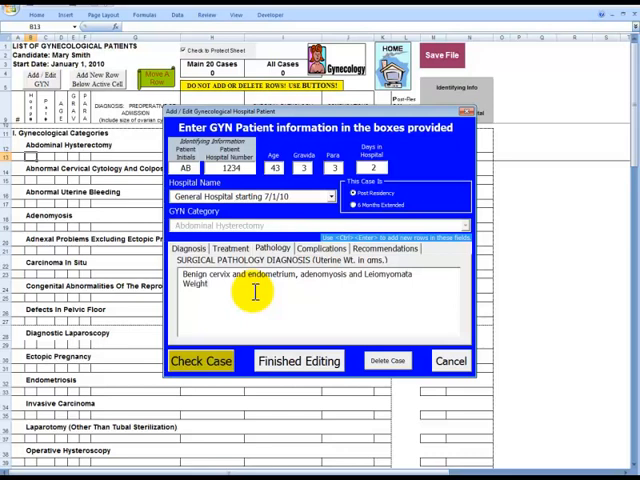
type("180")
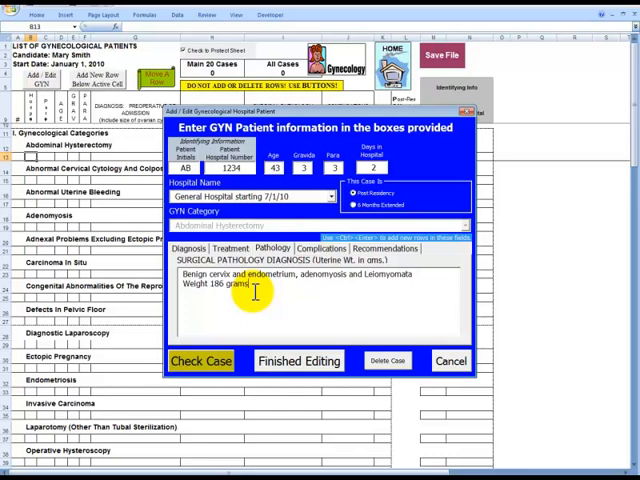
mouse_move(336, 248)
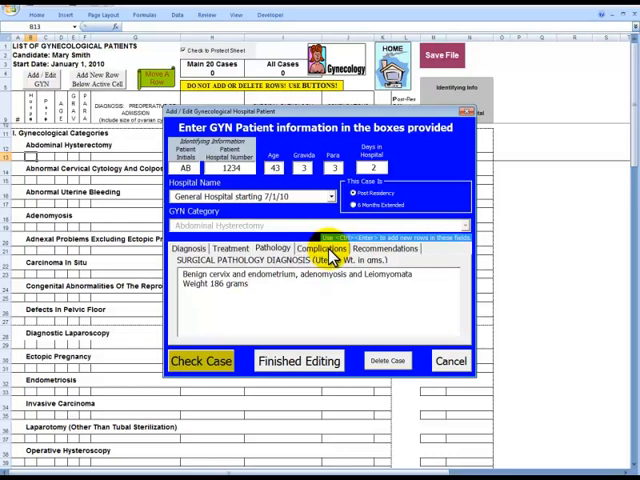
View the Complications section, which reads None
left_click(320, 248)
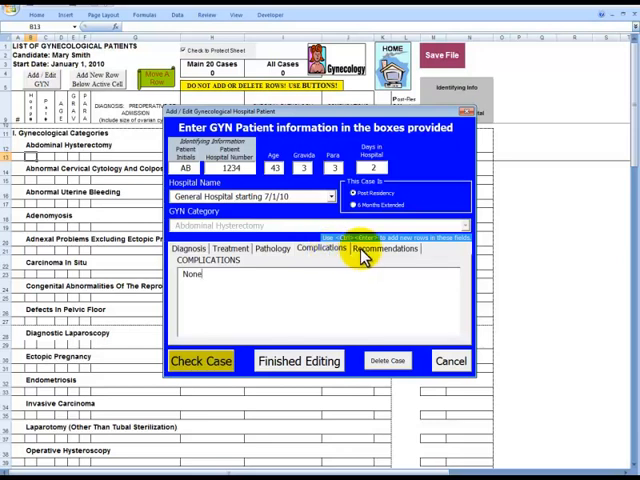
mouse_move(382, 248)
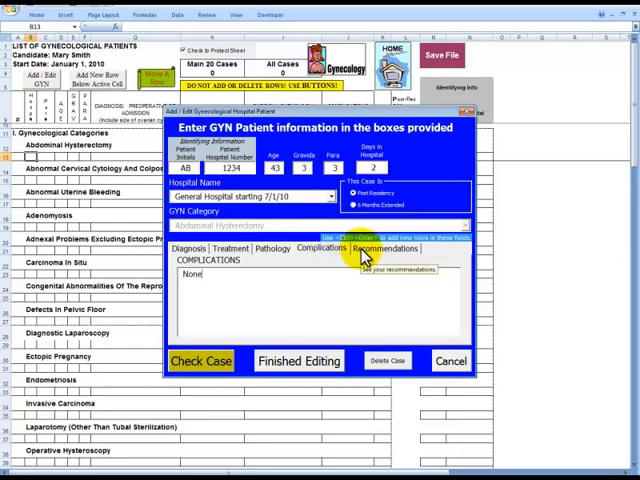
Run Check Case from the Recommendations section to get ExamPro's advisory notes
left_click(382, 248)
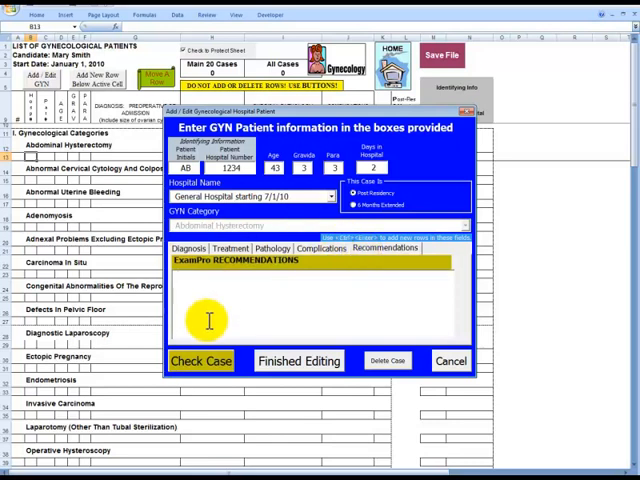
mouse_move(204, 360)
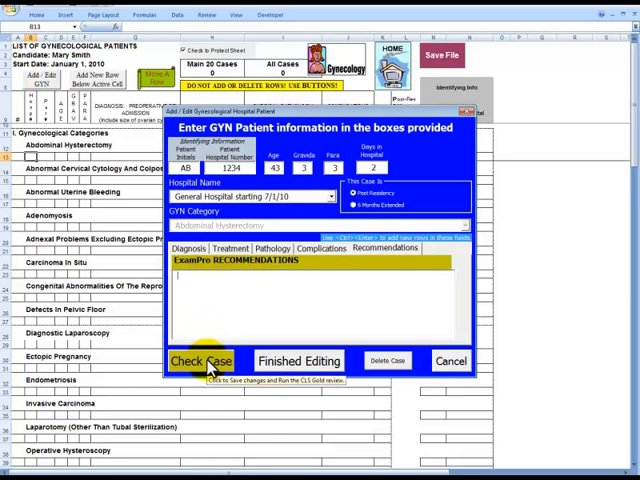
left_click(204, 360)
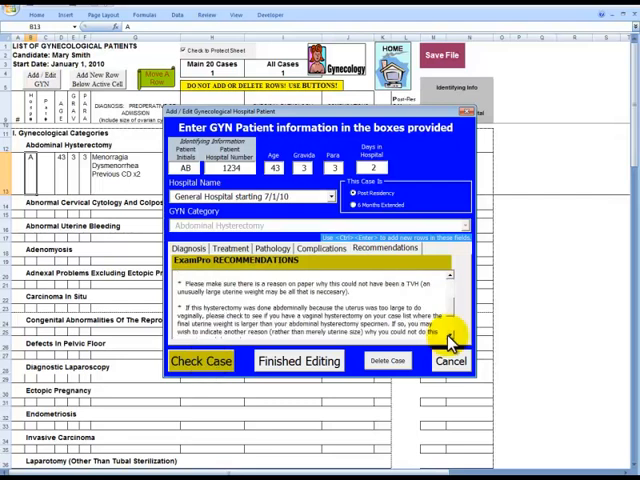
mouse_move(392, 416)
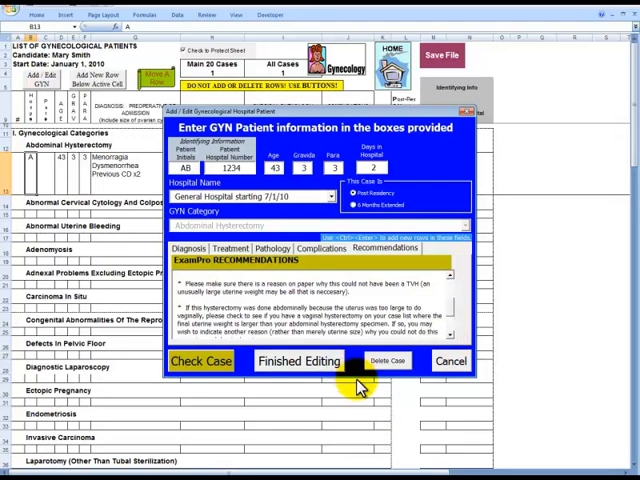
Finish editing so patient 1234 is saved under Abdominal Hysterectomy on the sheet
left_click(296, 360)
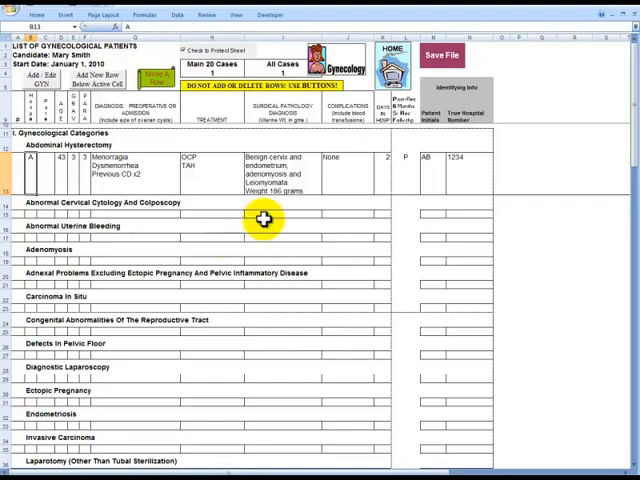
mouse_move(262, 190)
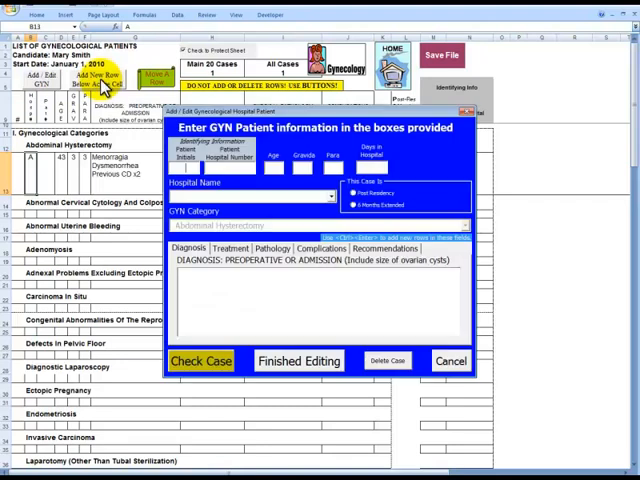
mouse_move(470, 104)
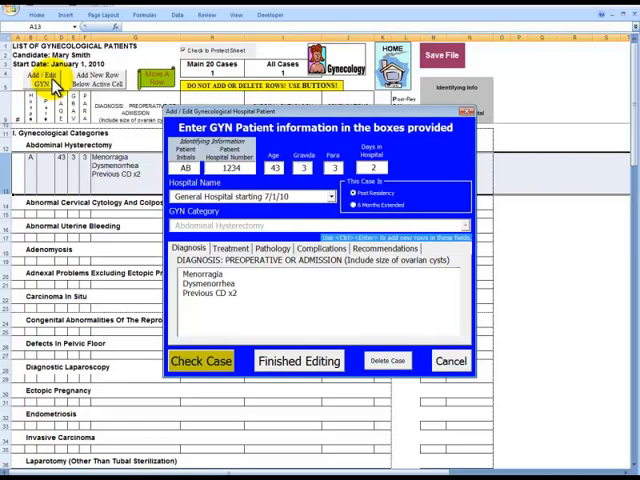
mouse_move(476, 118)
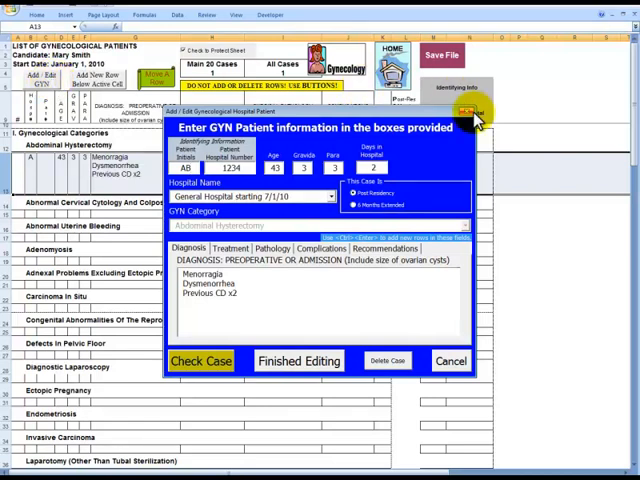
Review the case counts per GYN category, then return to the caselist home screen
left_click(298, 360)
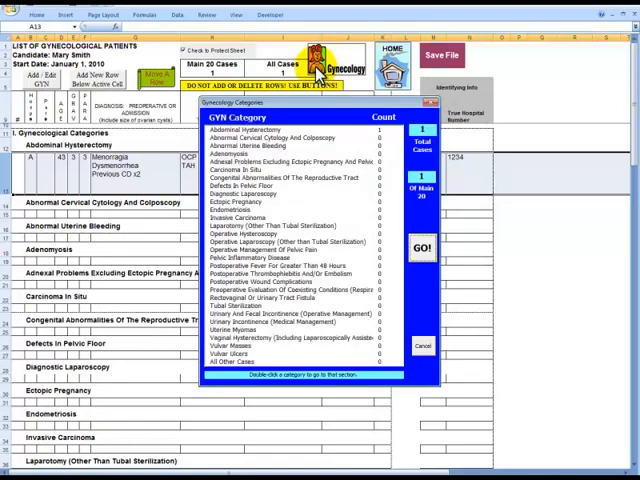
mouse_move(356, 70)
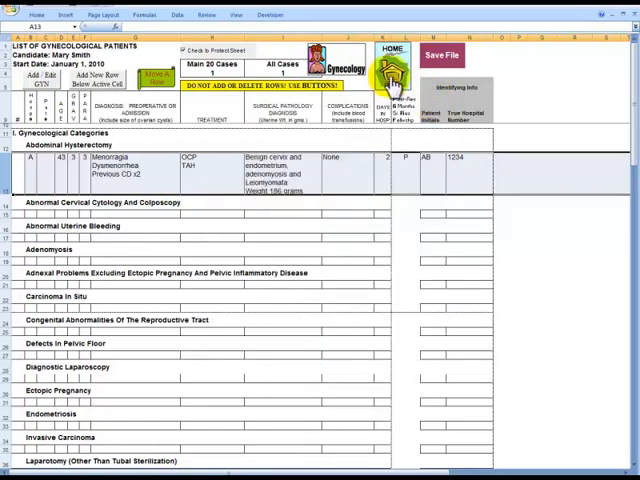
left_click(388, 56)
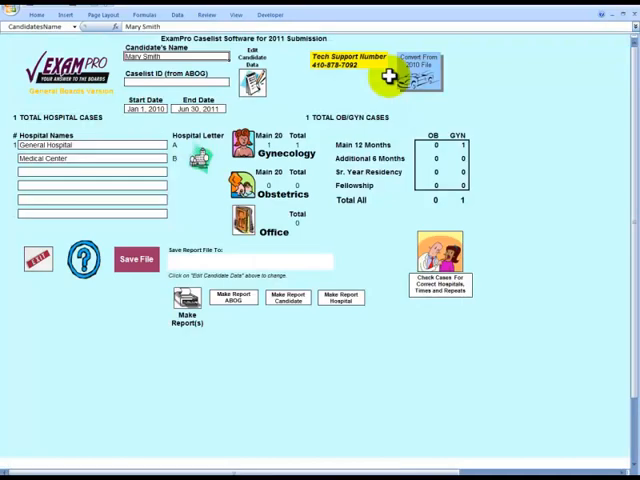